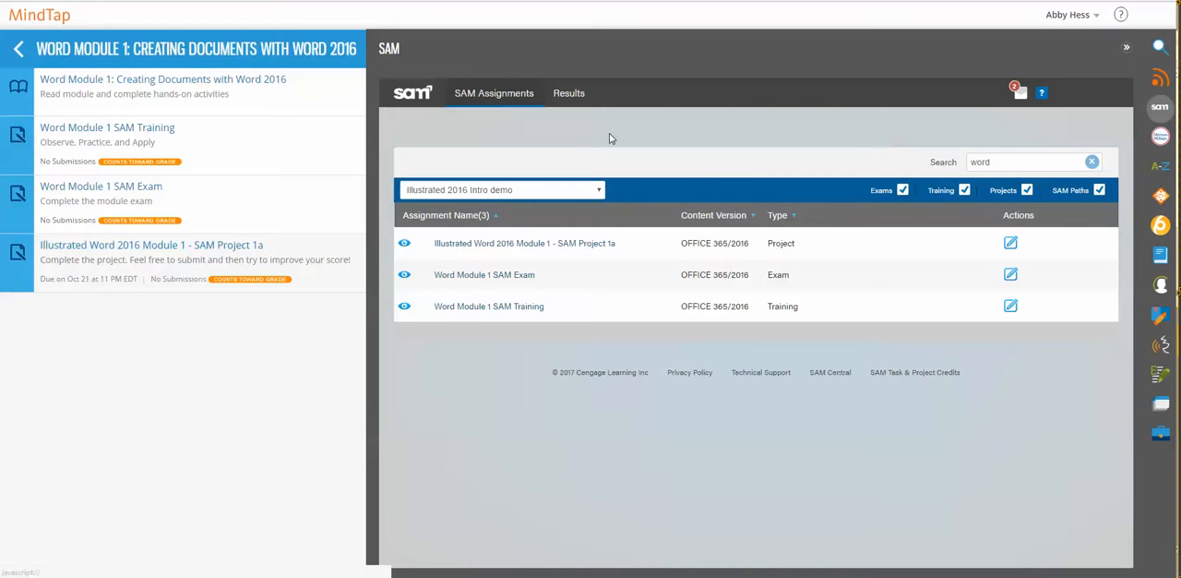
mouse_move(691, 177)
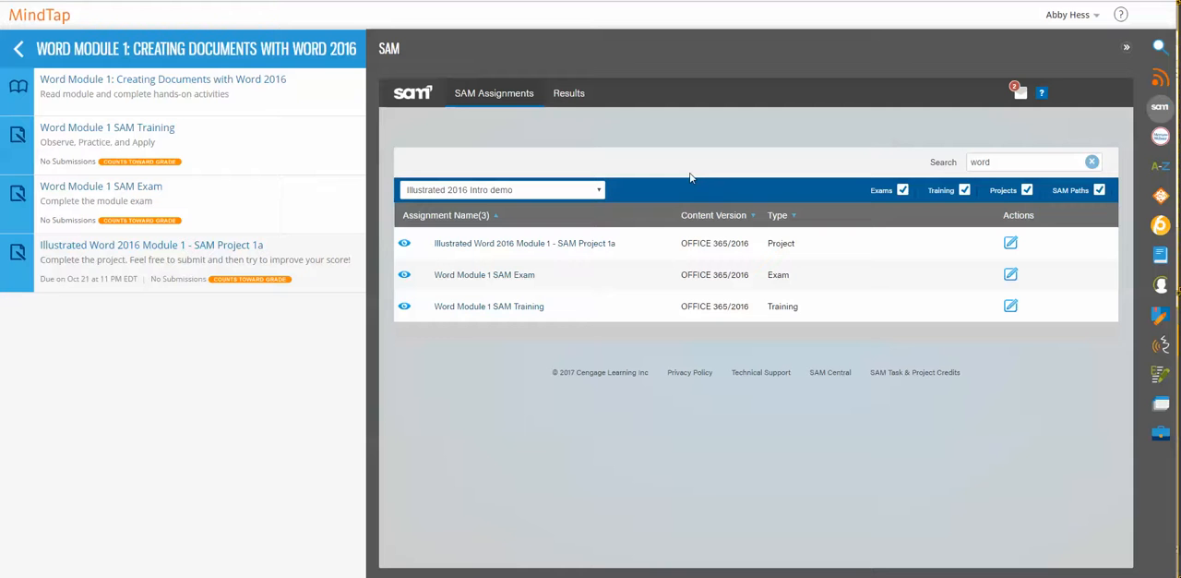
mouse_move(798, 247)
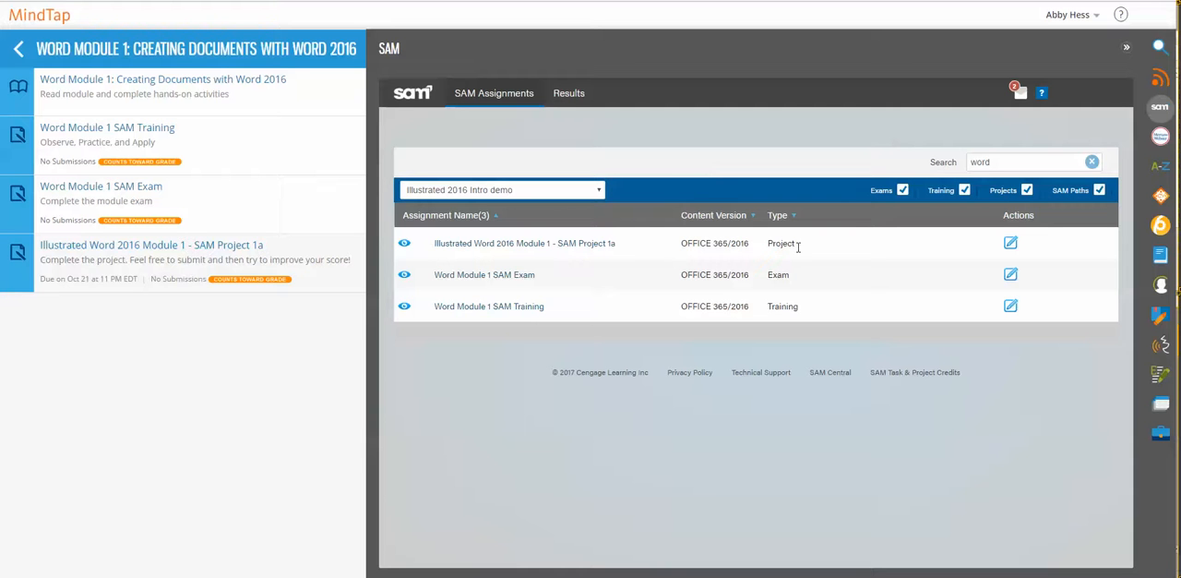
mouse_move(1041, 254)
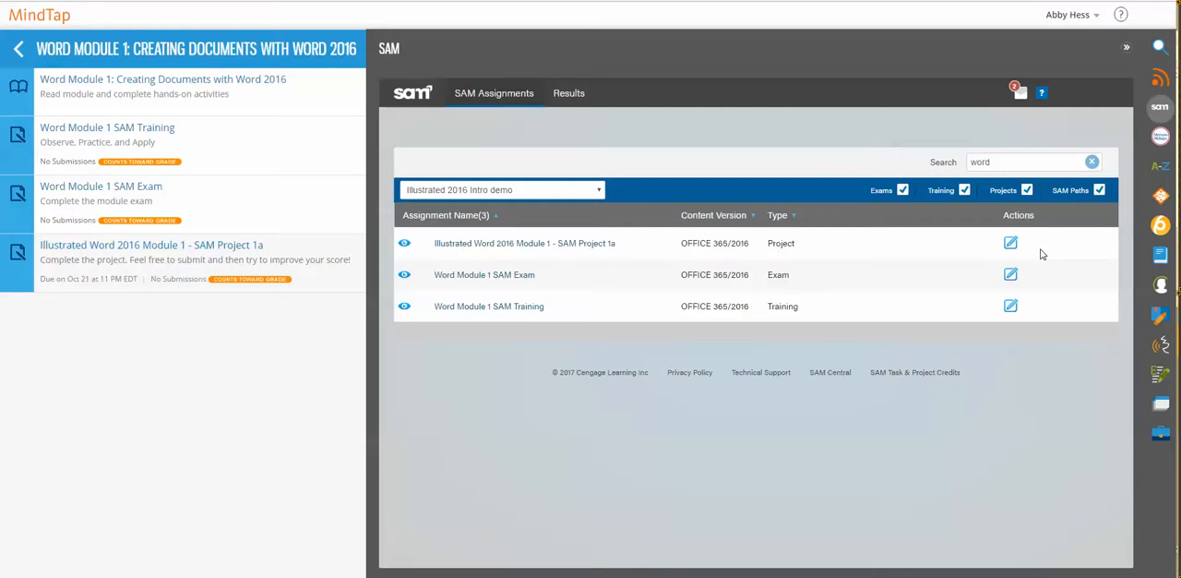
mouse_move(461, 384)
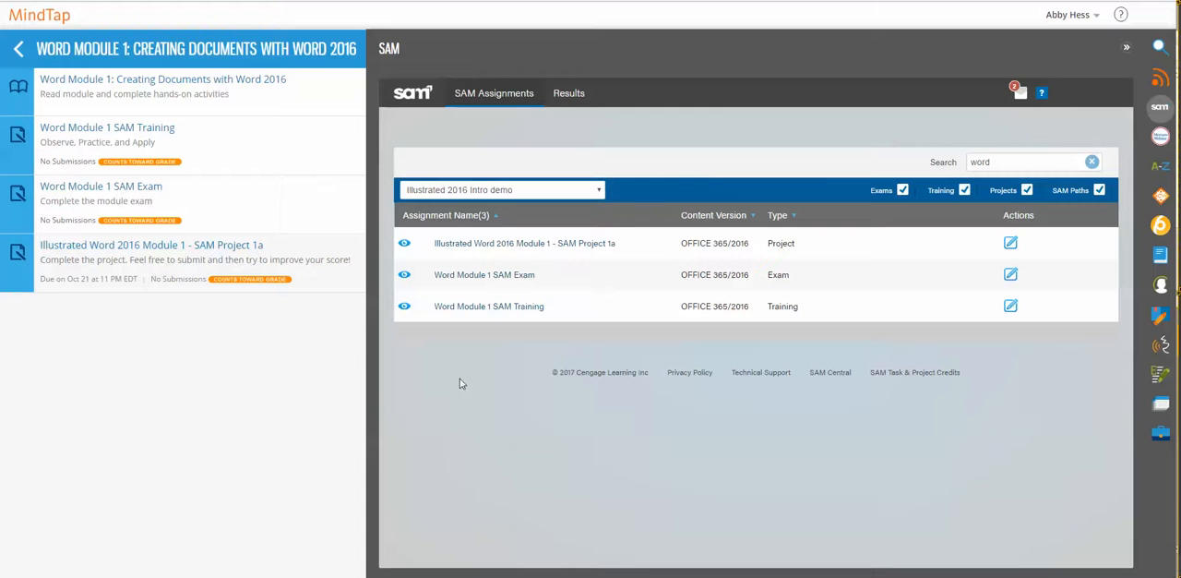
mouse_move(495, 8)
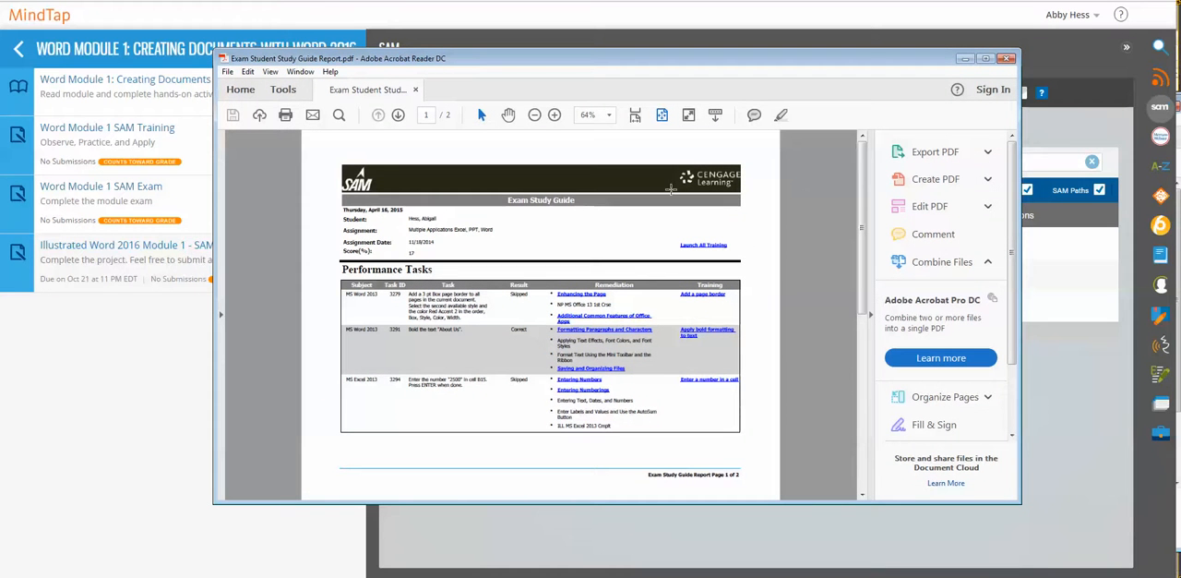
mouse_move(860, 265)
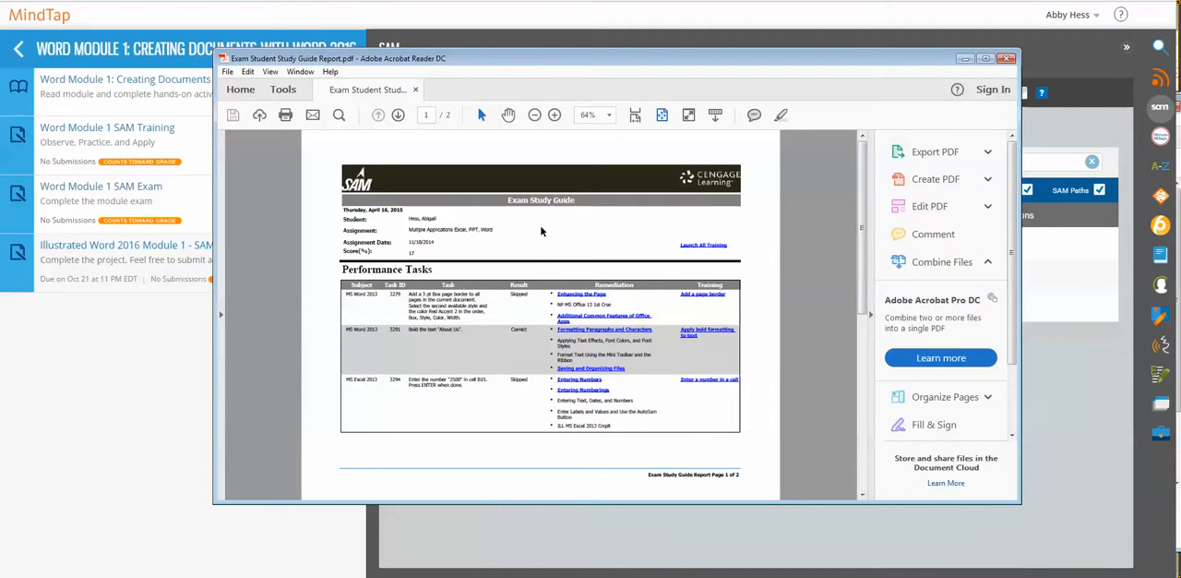
mouse_move(812, 234)
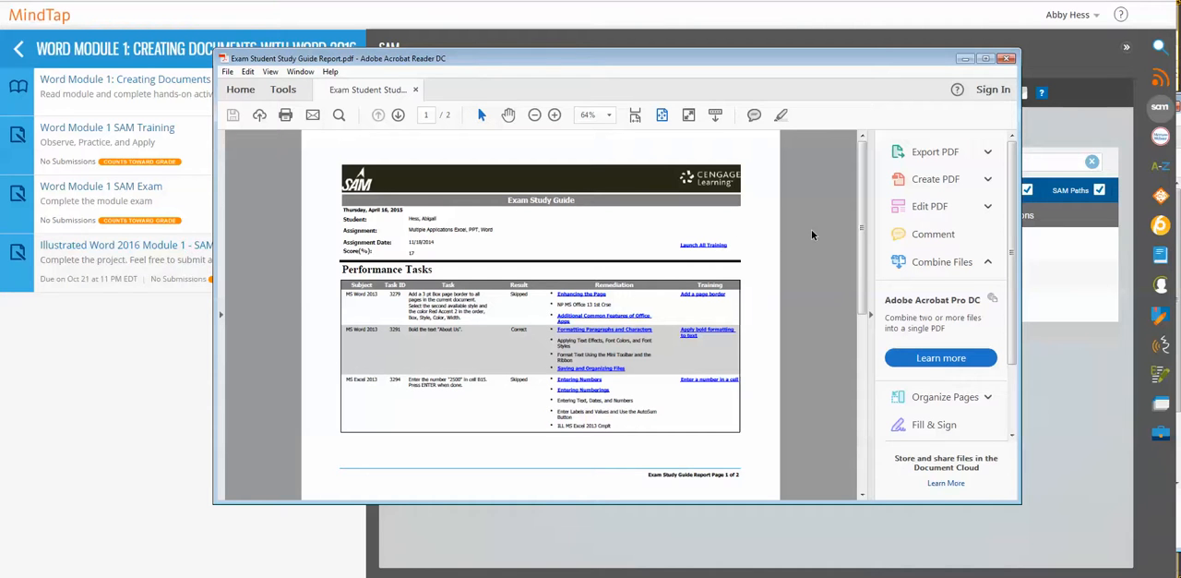
mouse_move(827, 207)
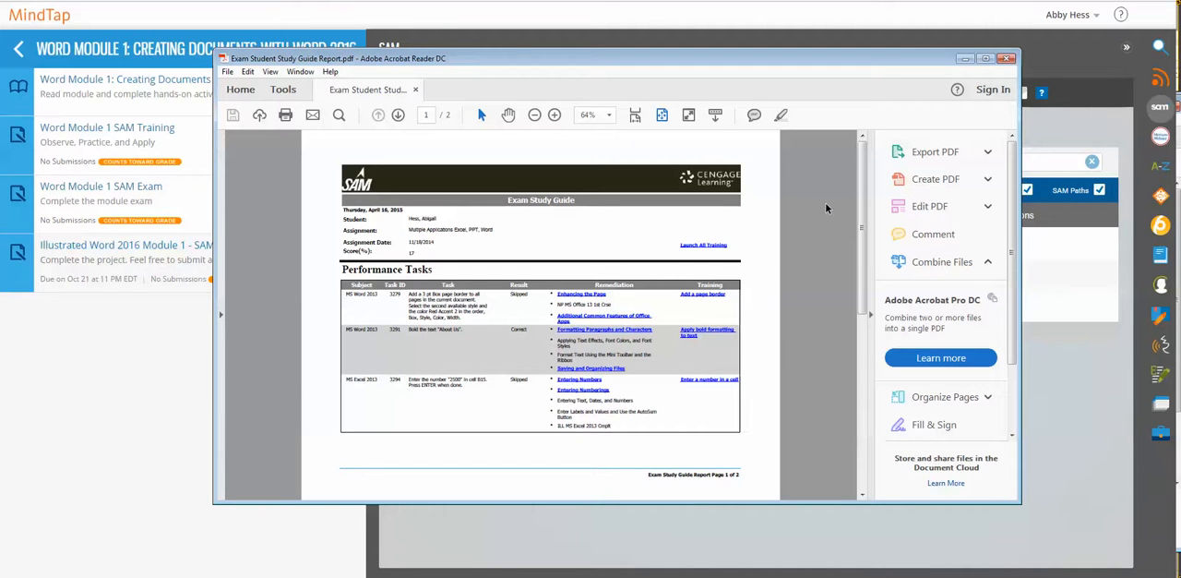
mouse_move(863, 200)
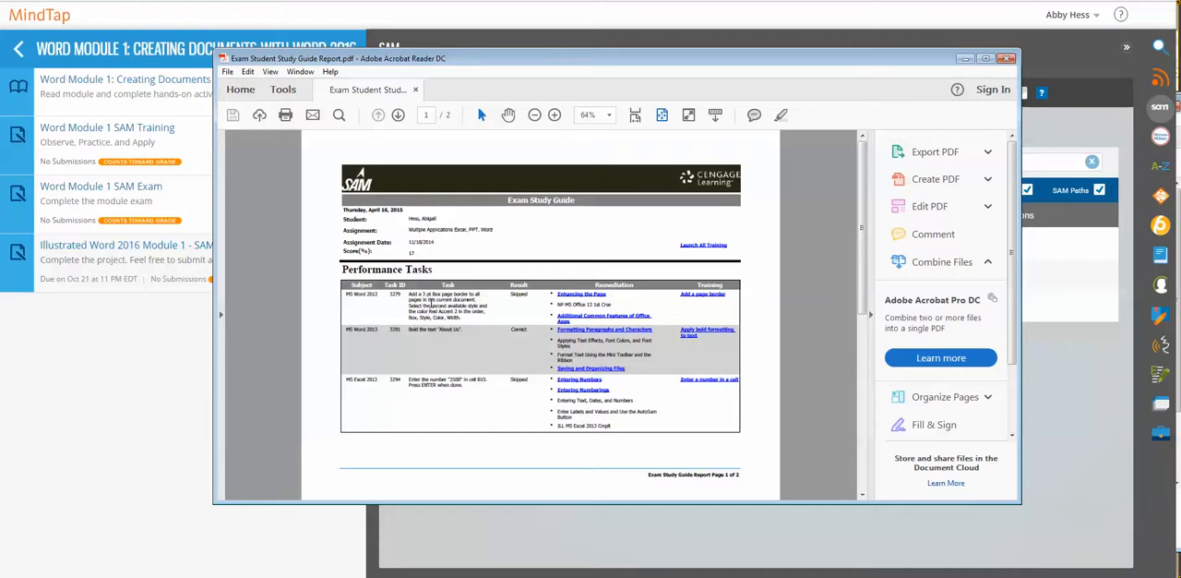
mouse_move(487, 405)
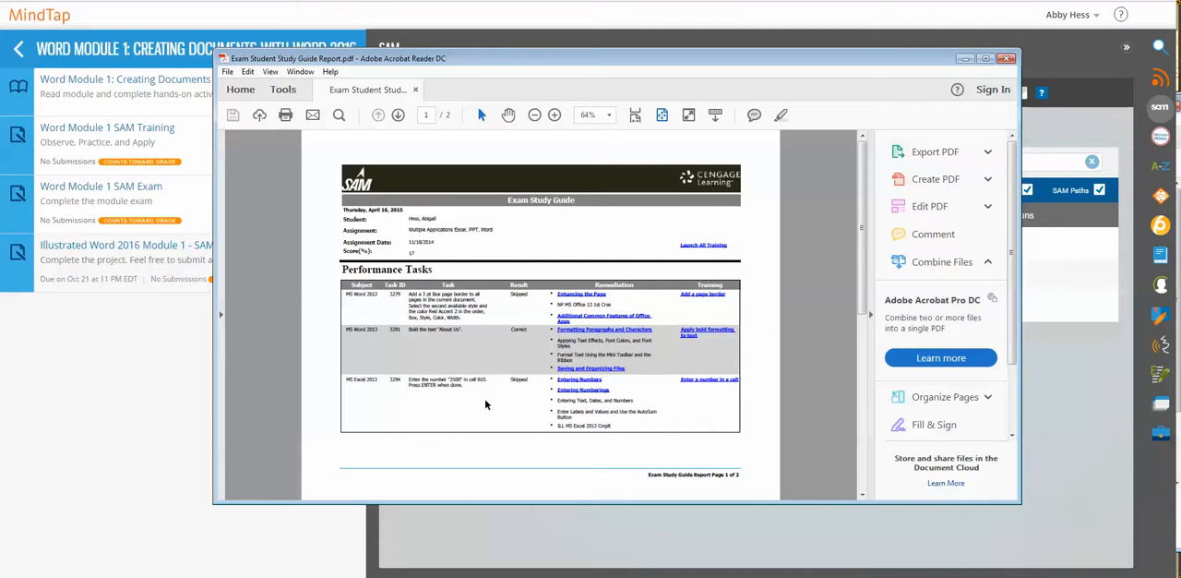
mouse_move(528, 332)
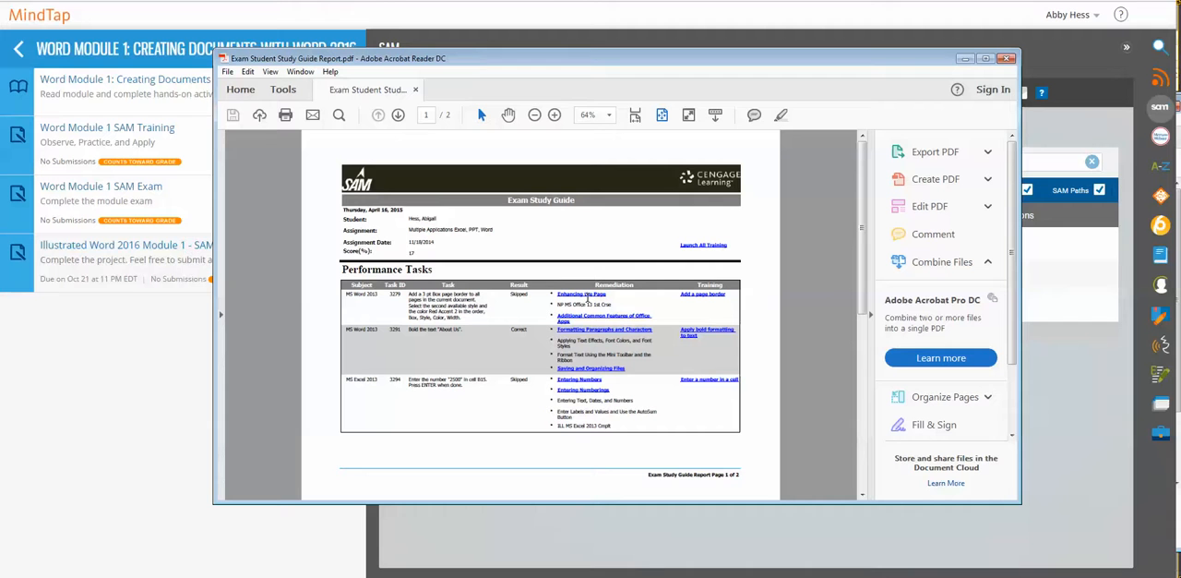
mouse_move(602, 360)
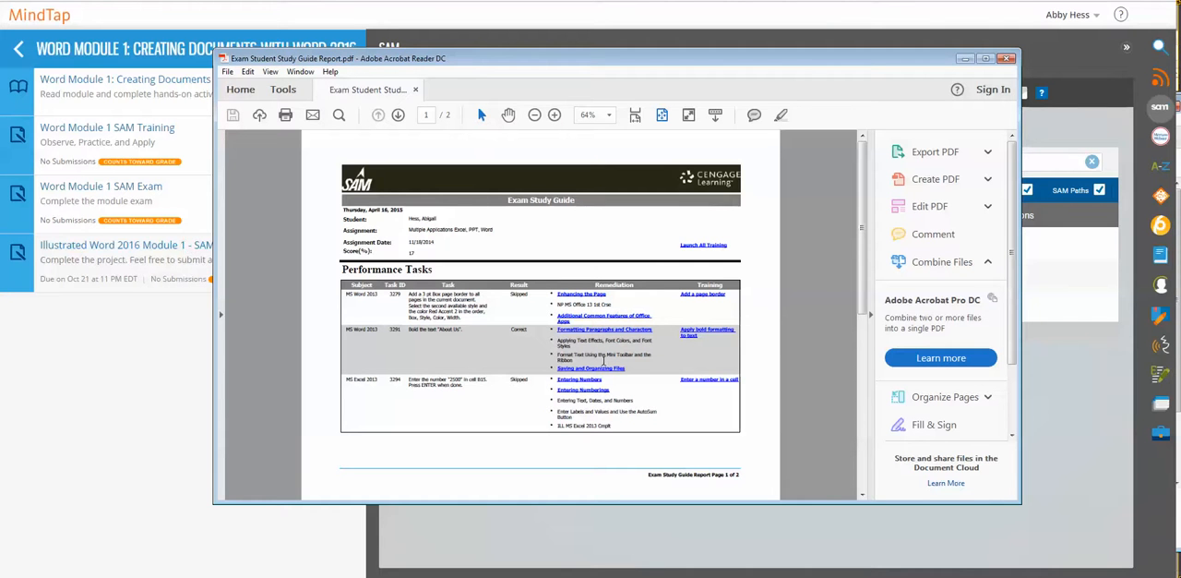
mouse_move(583, 388)
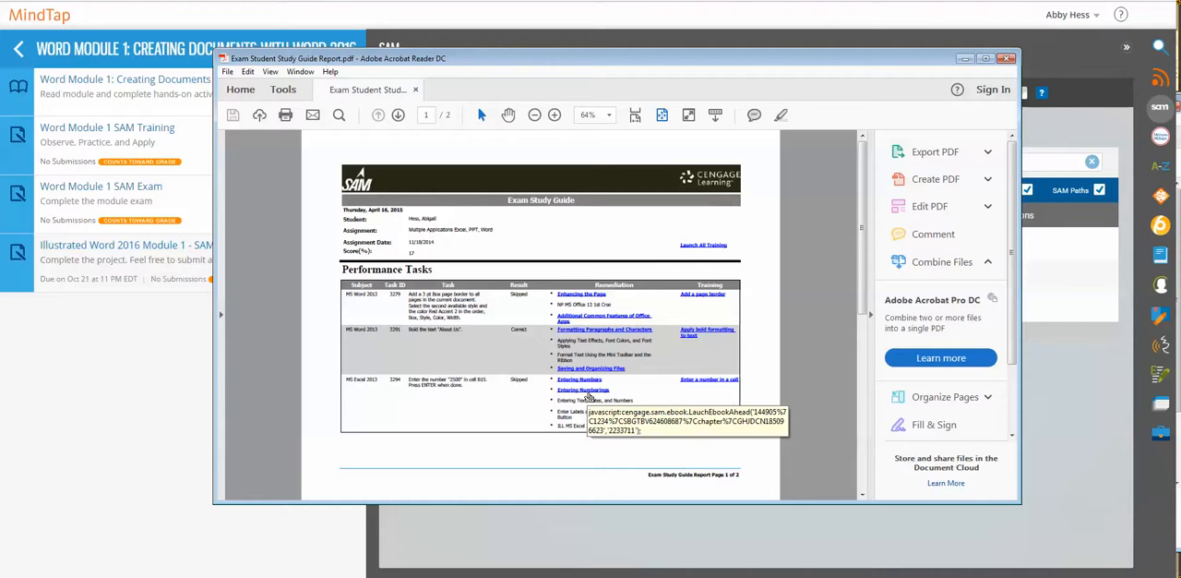
mouse_move(620, 299)
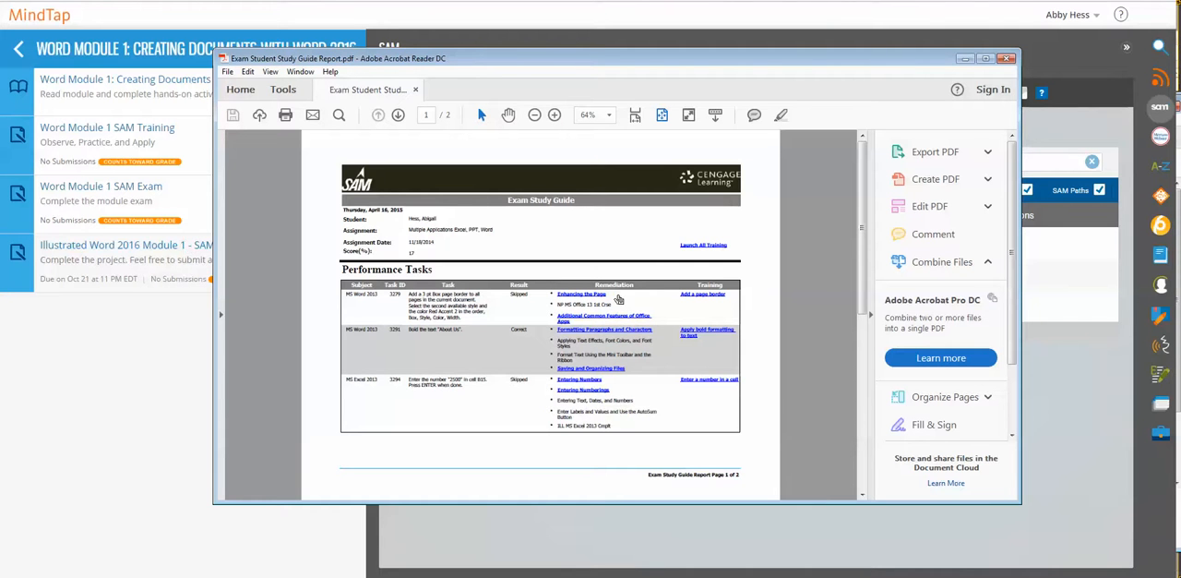
mouse_move(718, 299)
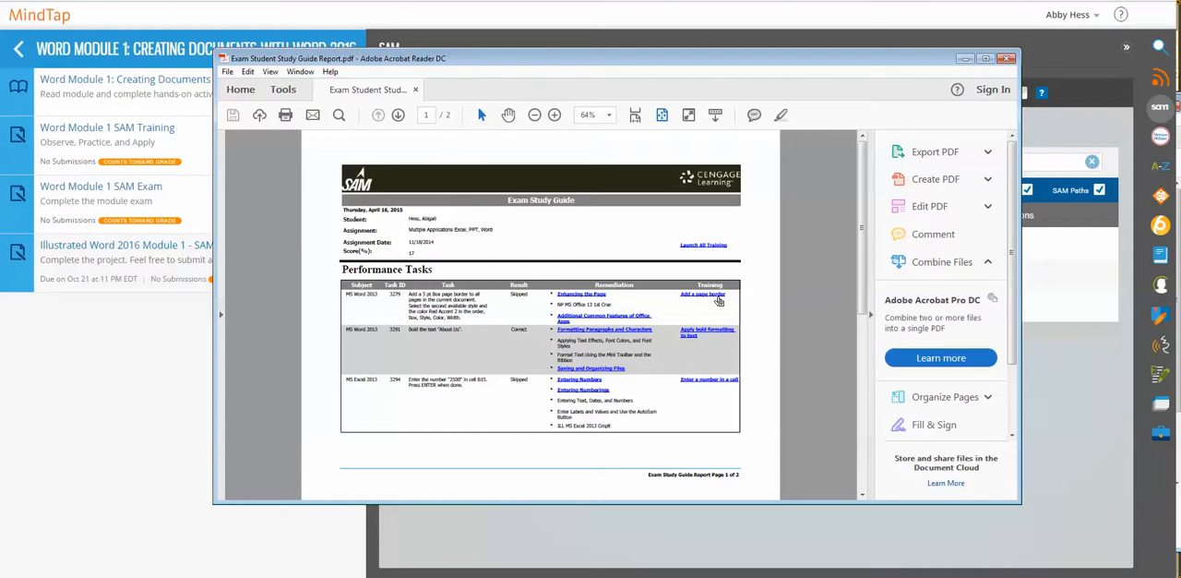
mouse_move(729, 295)
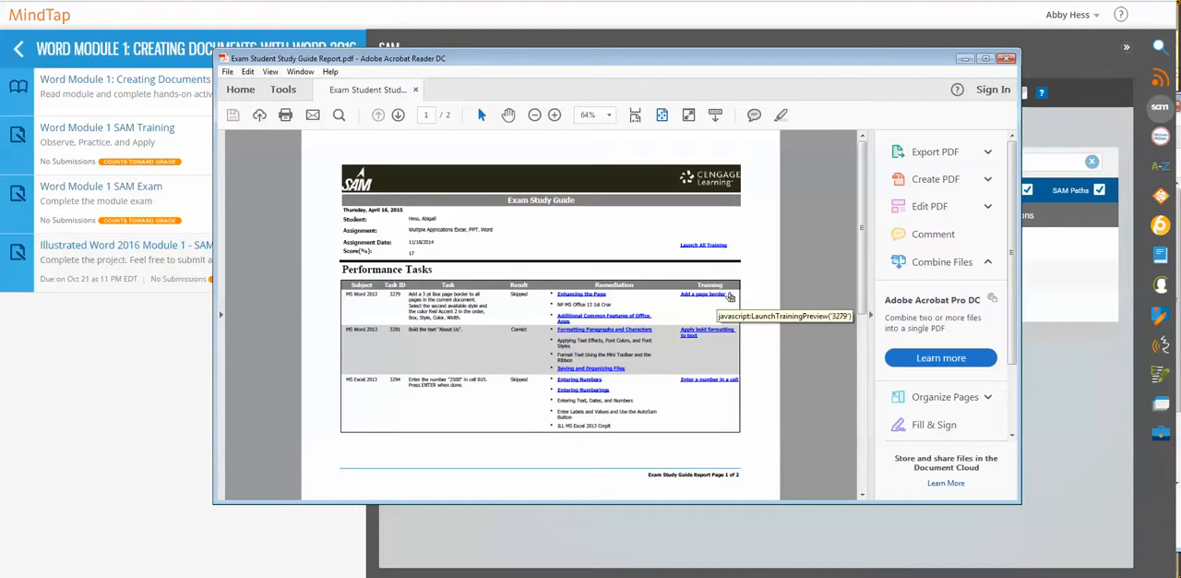
mouse_move(718, 256)
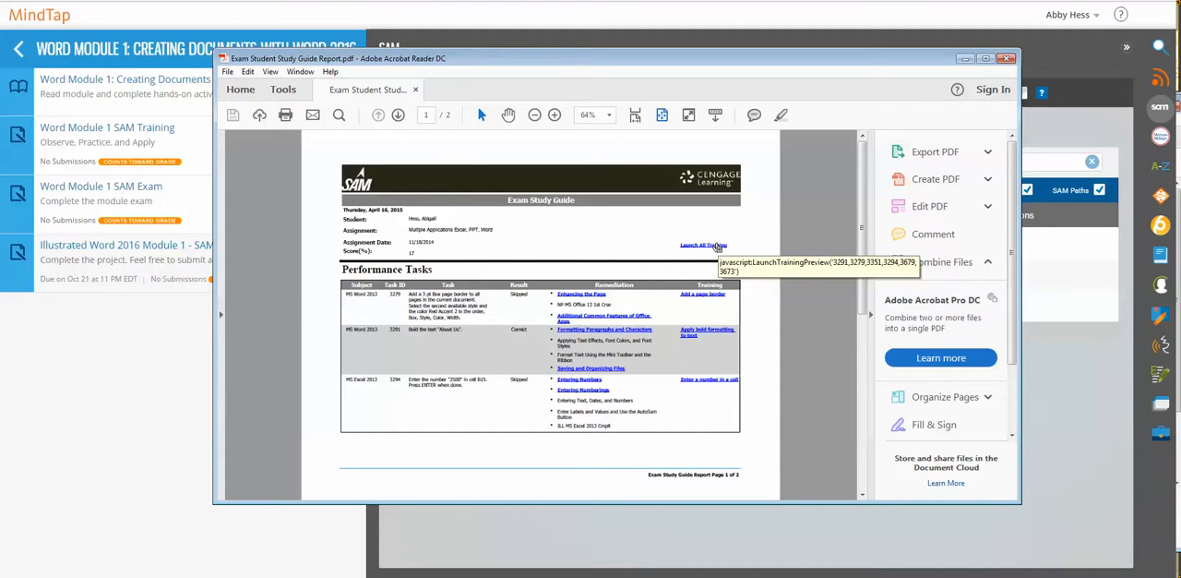
mouse_move(864, 206)
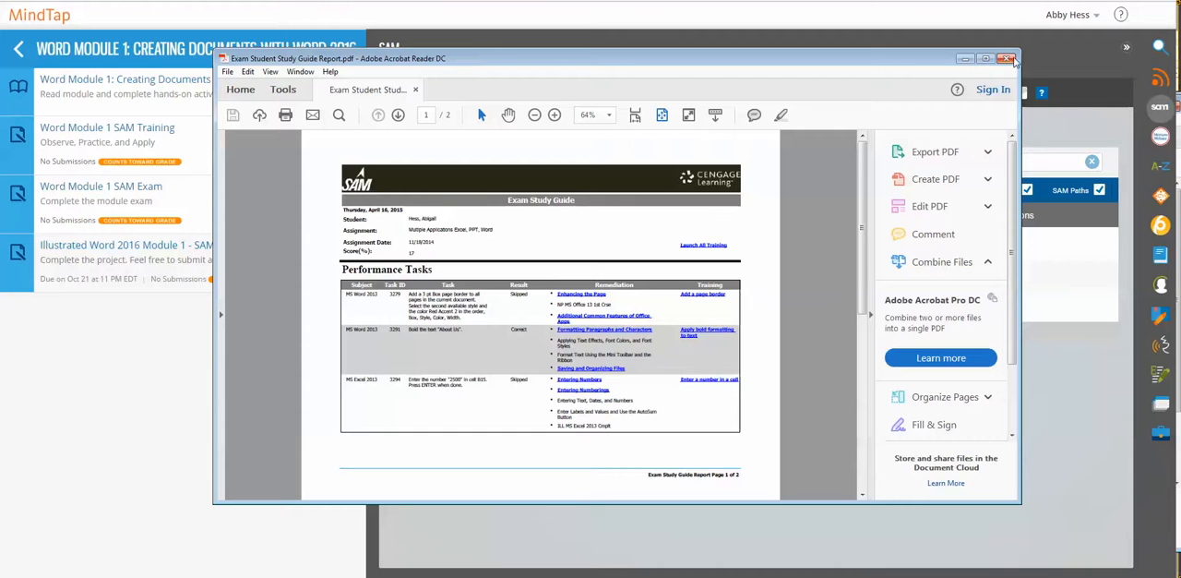
Step: Switch from the study guide to the submitted project report workbook in Excel
click(1008, 59)
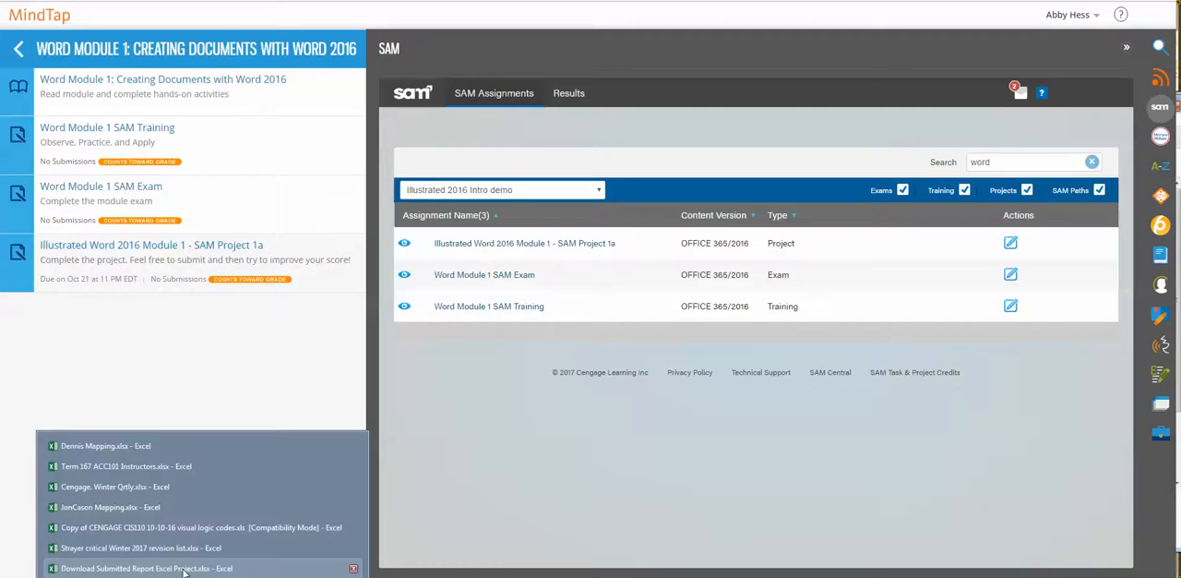
click(146, 568)
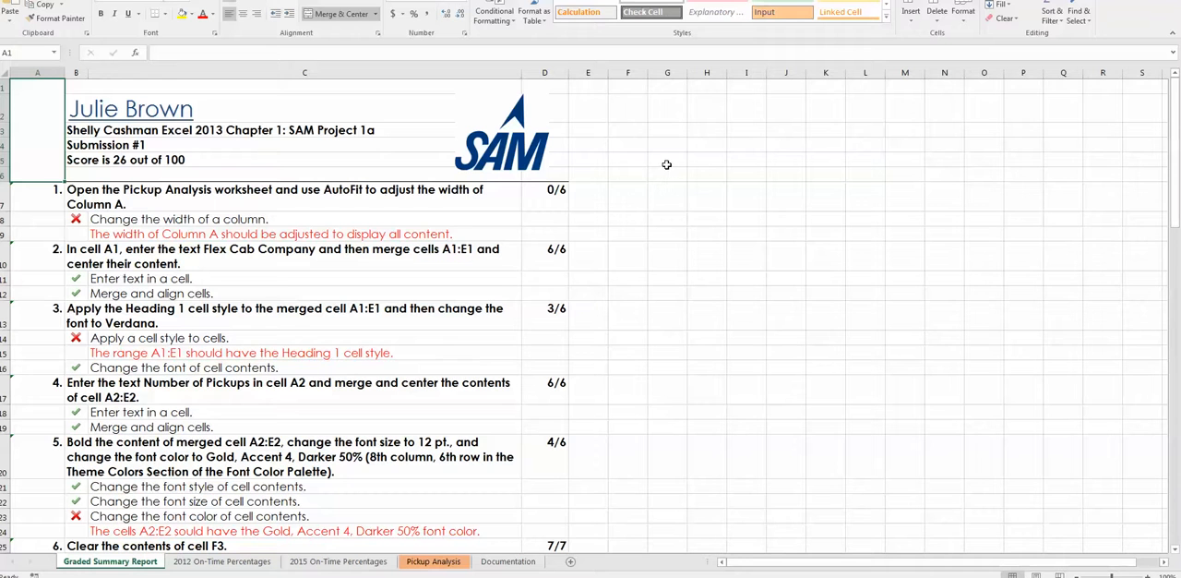
Step: View the 2012 and 2015 On-Time Percentages pie charts, then the Pickup Analysis sheet
click(746, 144)
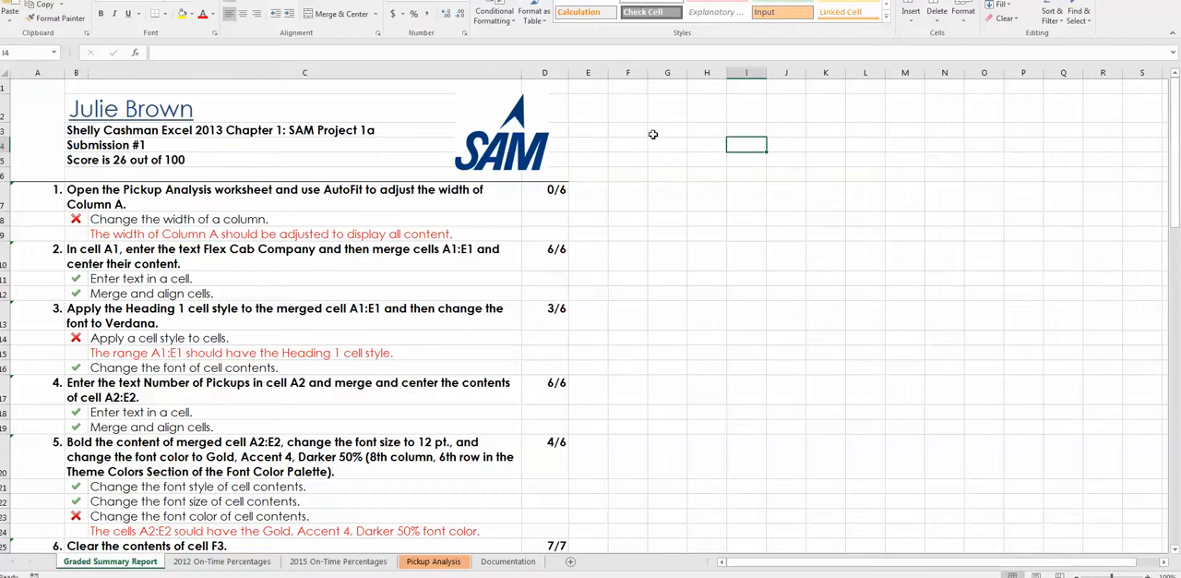
mouse_move(644, 104)
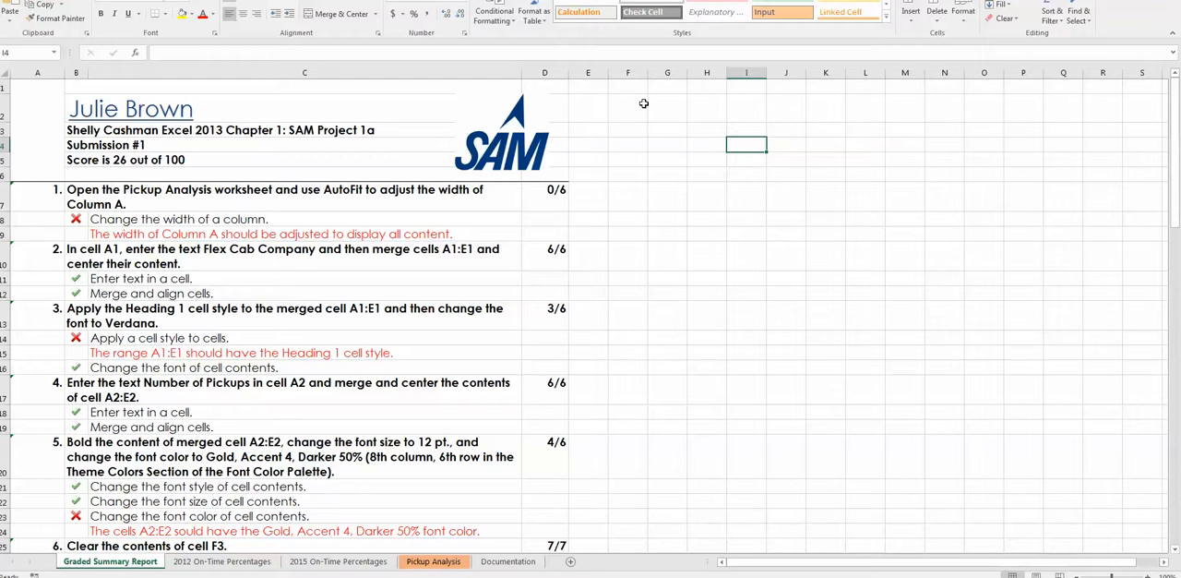
mouse_move(194, 153)
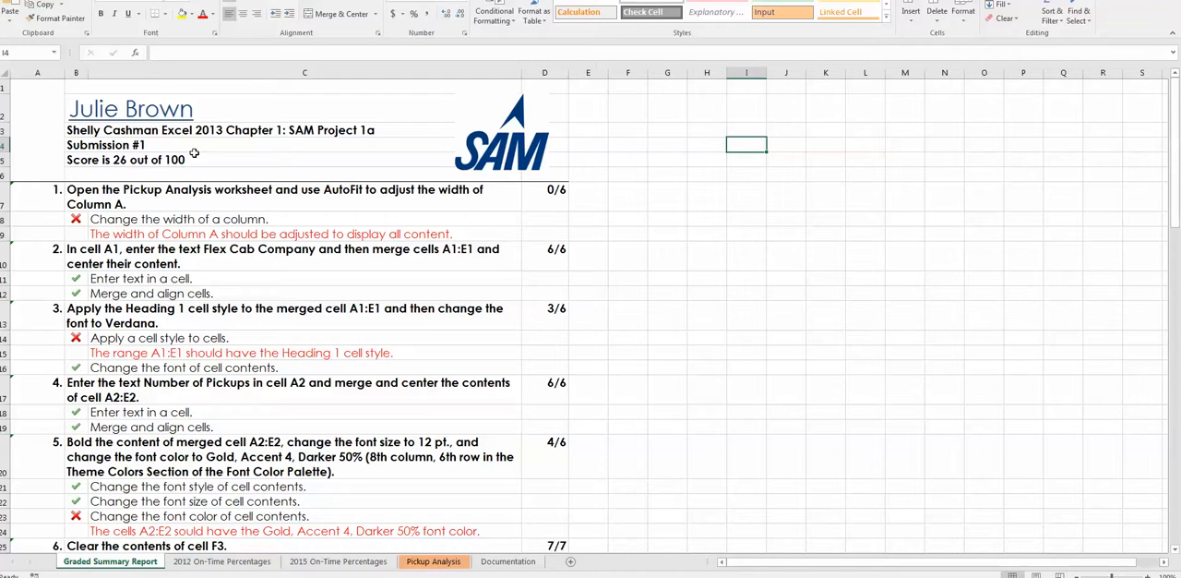
mouse_move(214, 173)
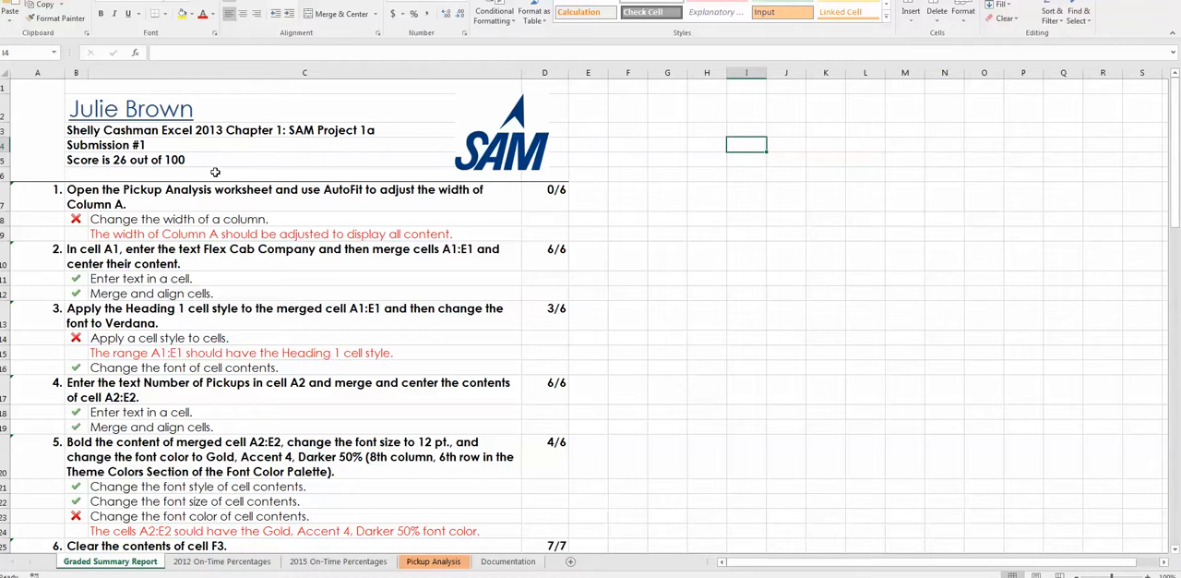
mouse_move(580, 213)
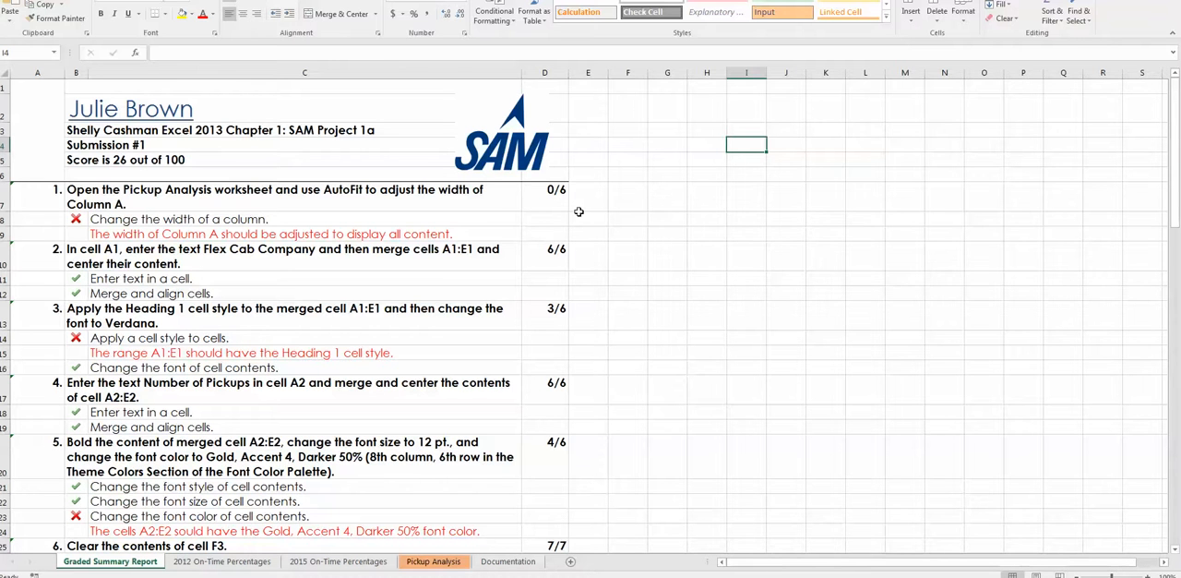
mouse_move(196, 203)
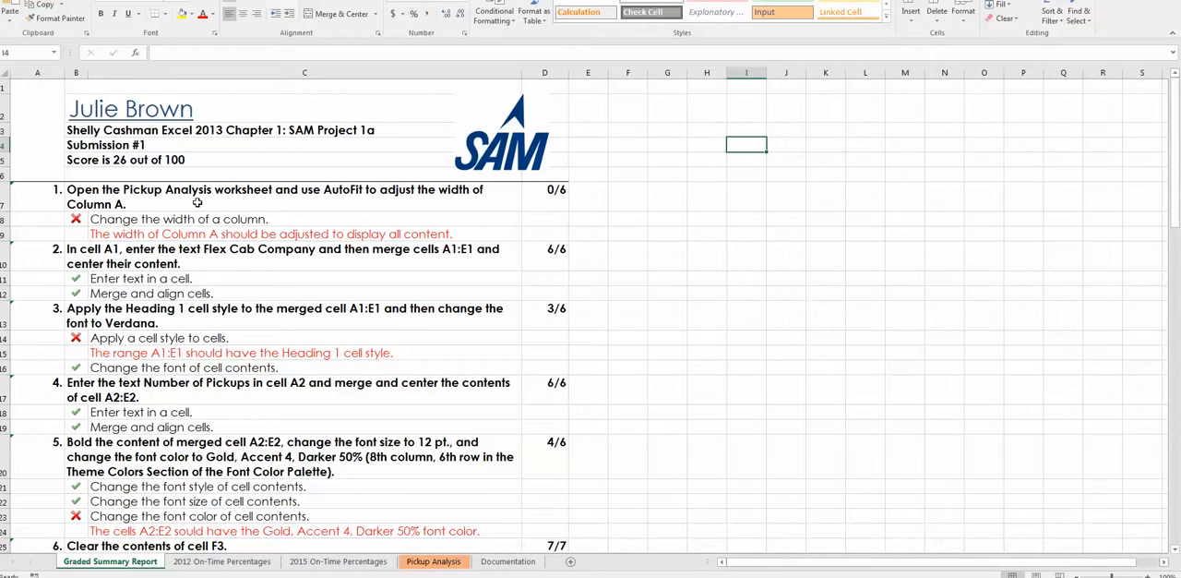
mouse_move(559, 199)
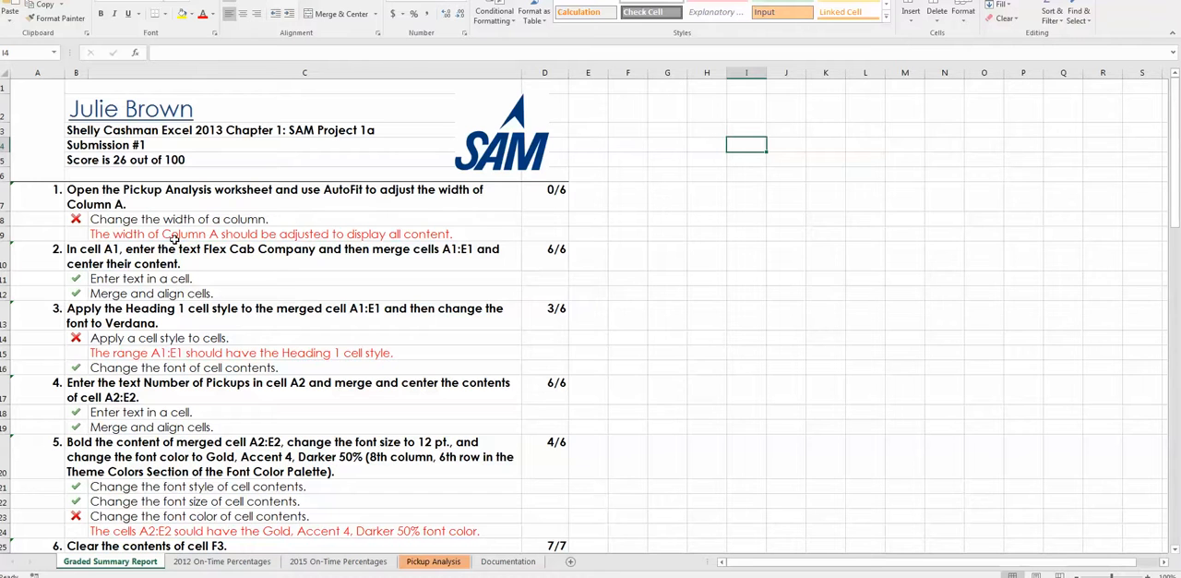
mouse_move(476, 237)
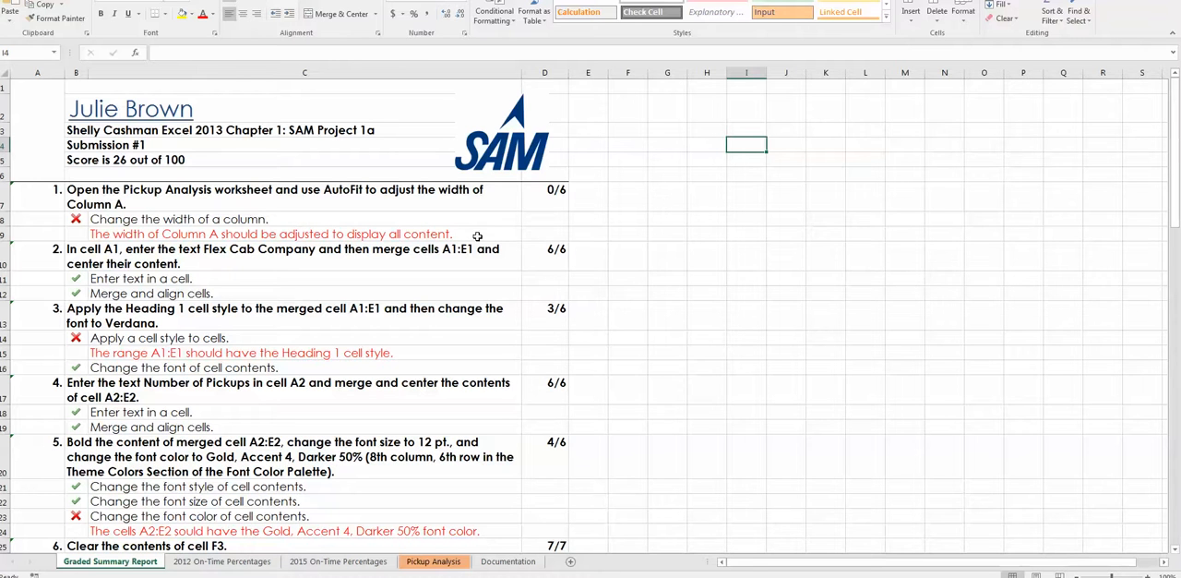
mouse_move(354, 232)
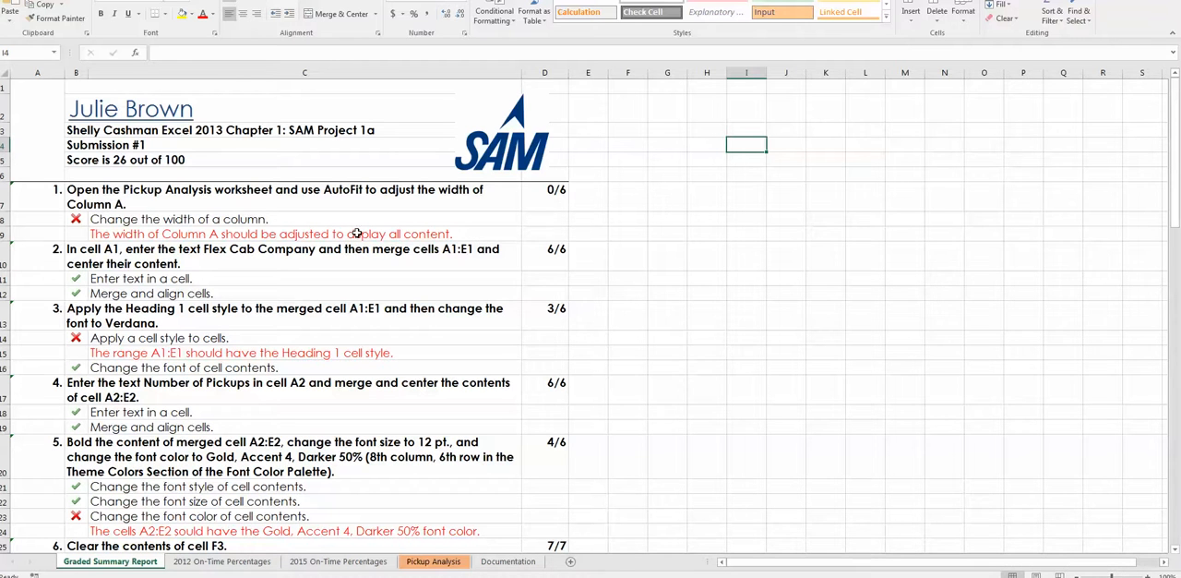
mouse_move(472, 232)
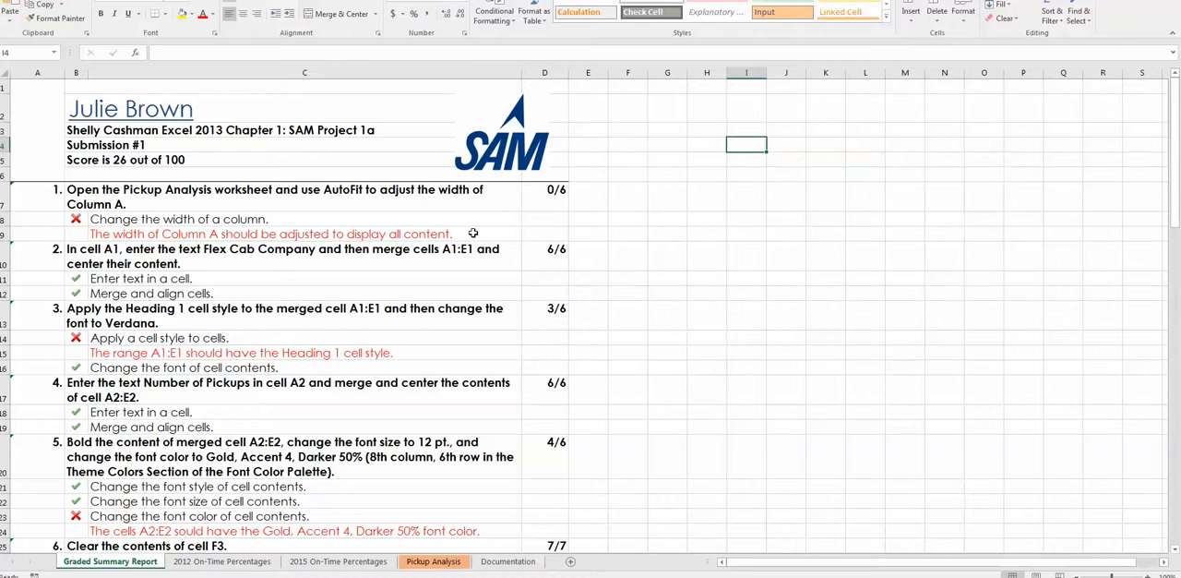
mouse_move(170, 277)
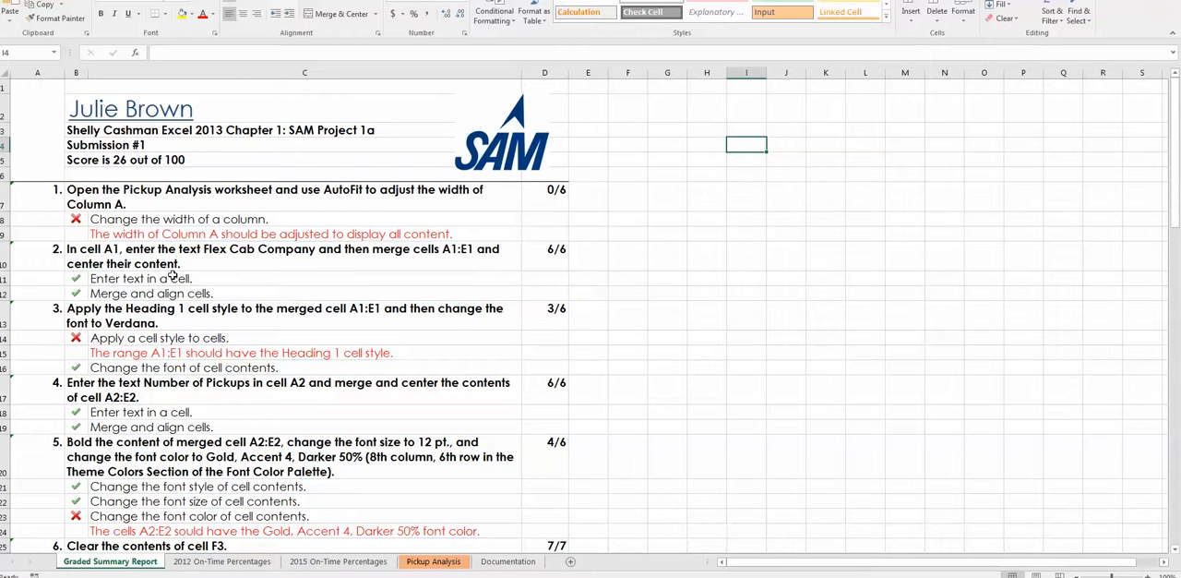
mouse_move(470, 275)
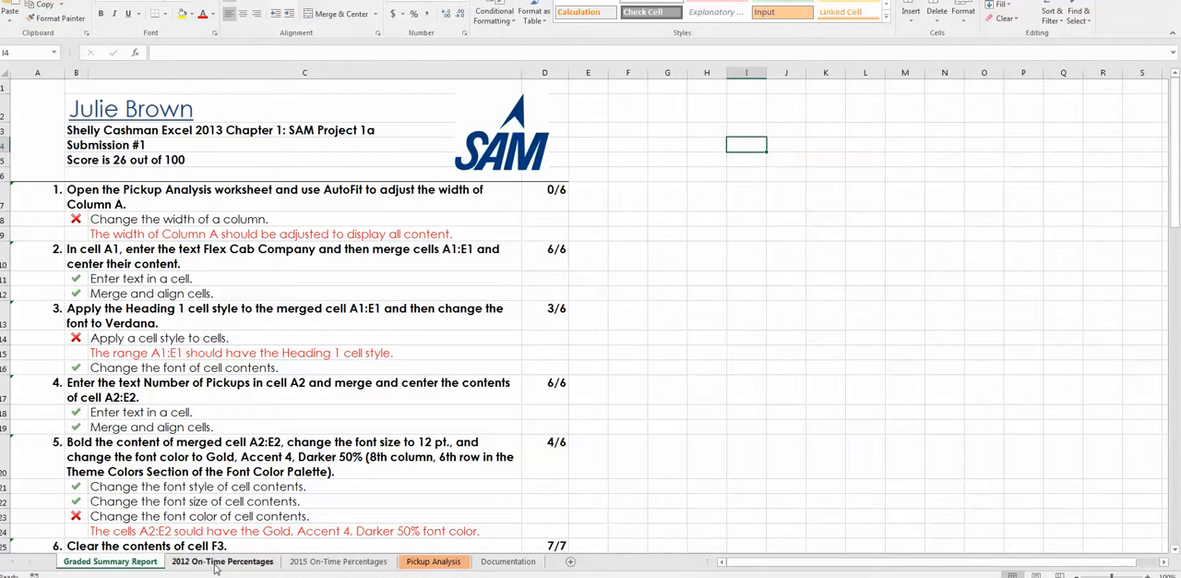
click(222, 561)
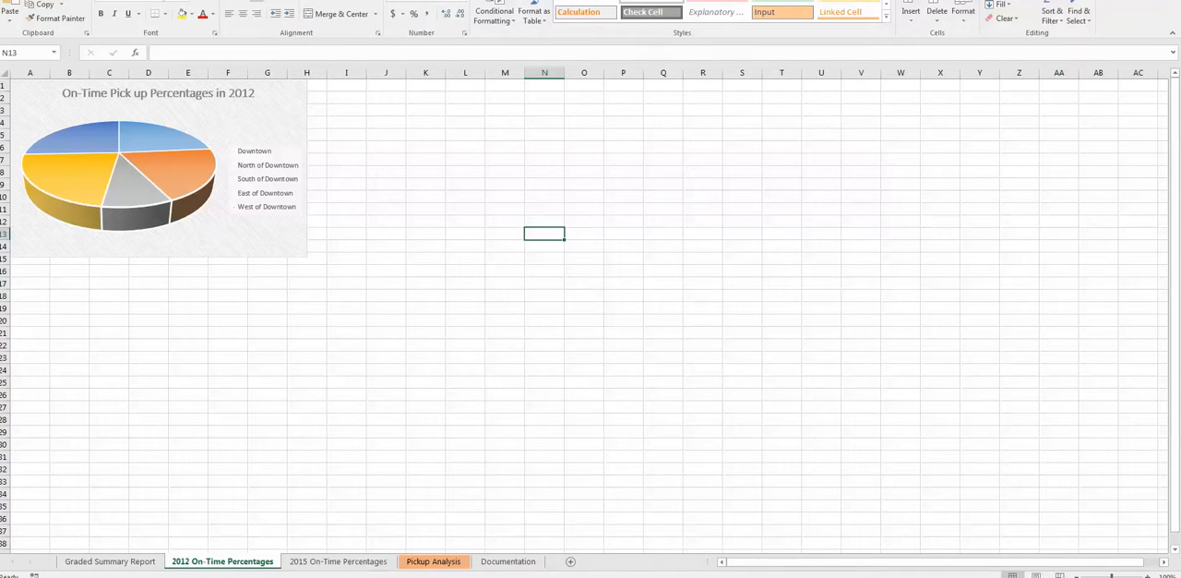
click(337, 561)
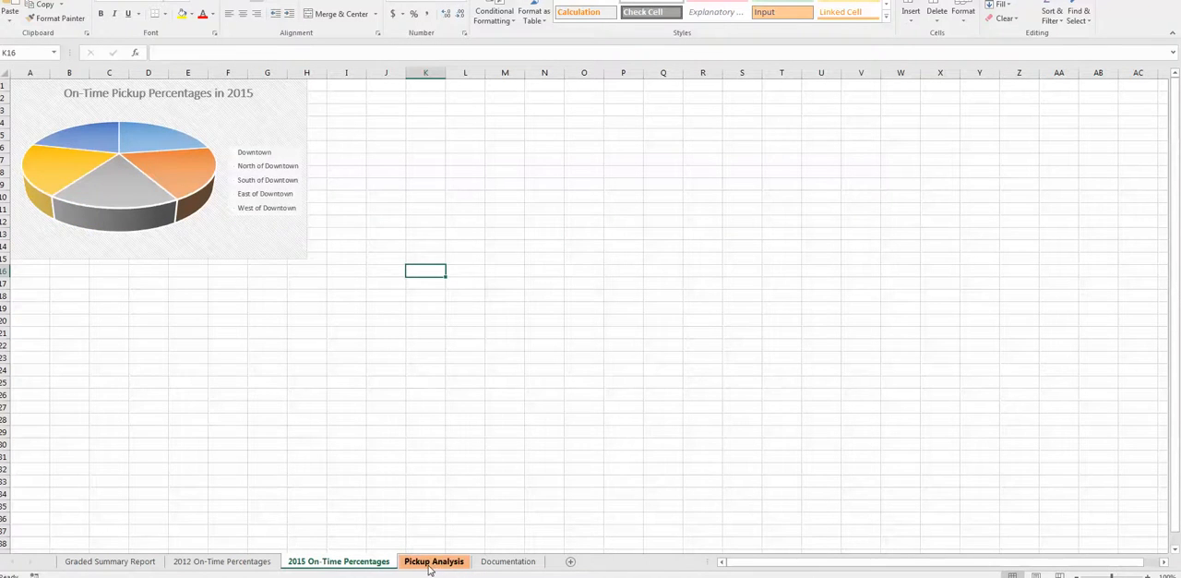
click(434, 561)
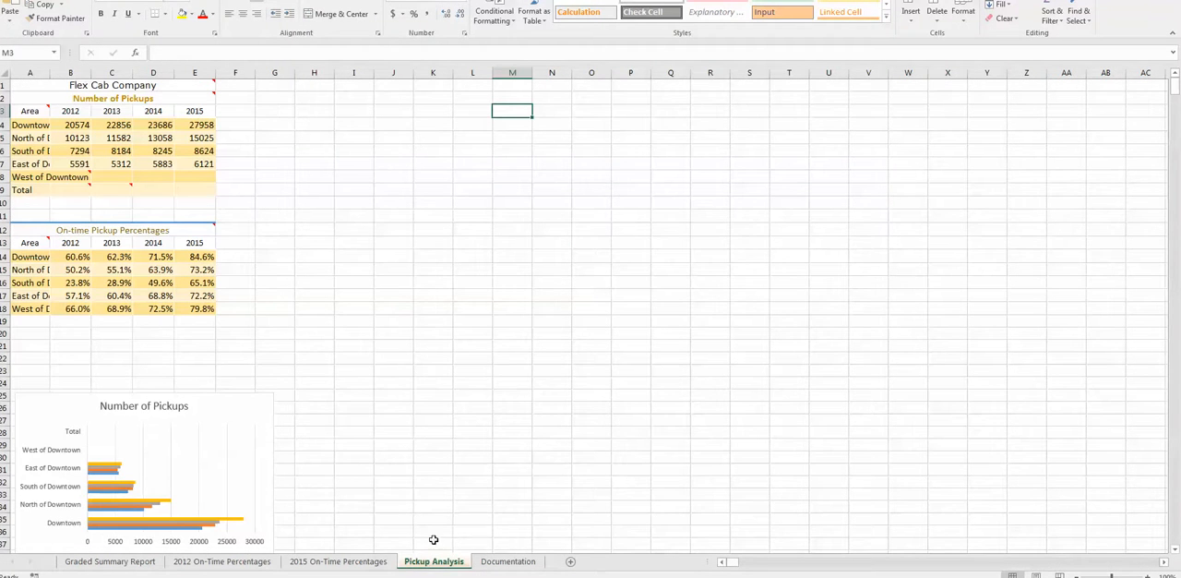
mouse_move(70, 111)
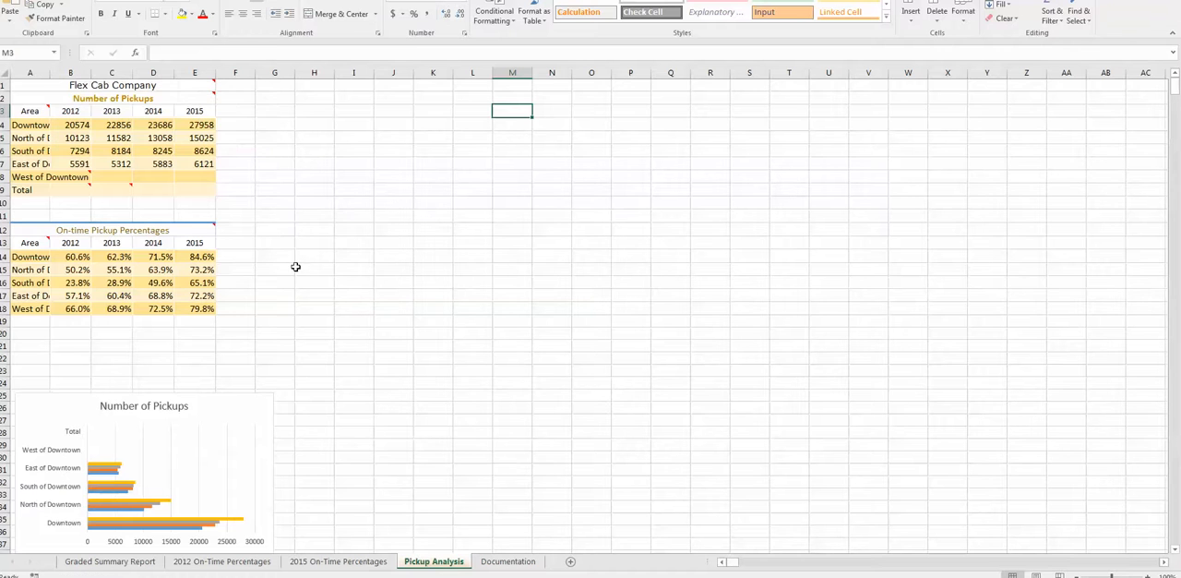
mouse_move(243, 149)
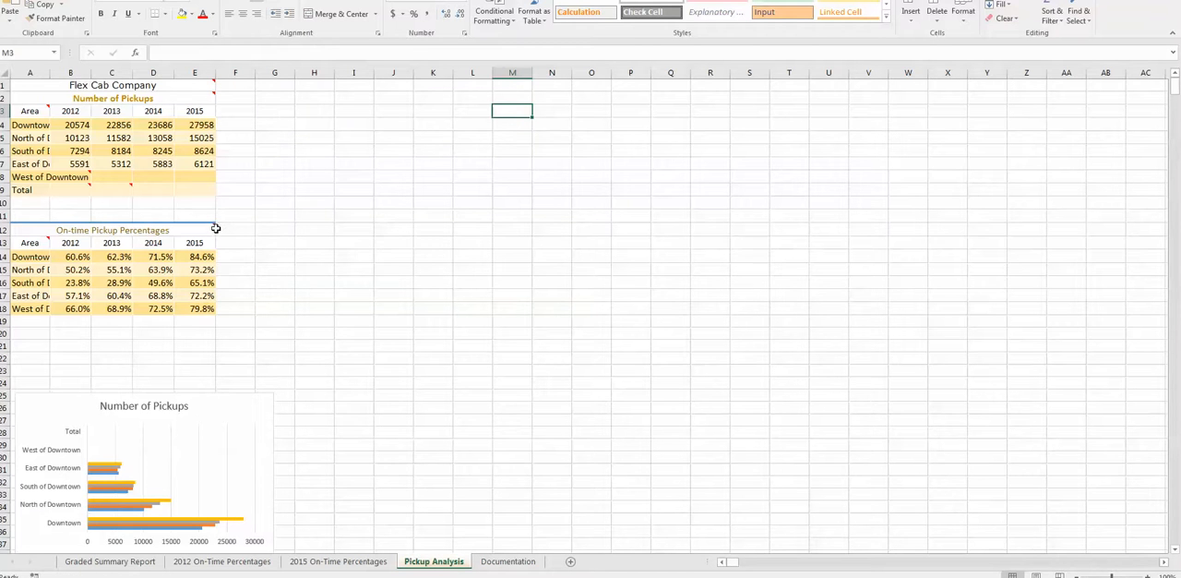
mouse_move(569, 92)
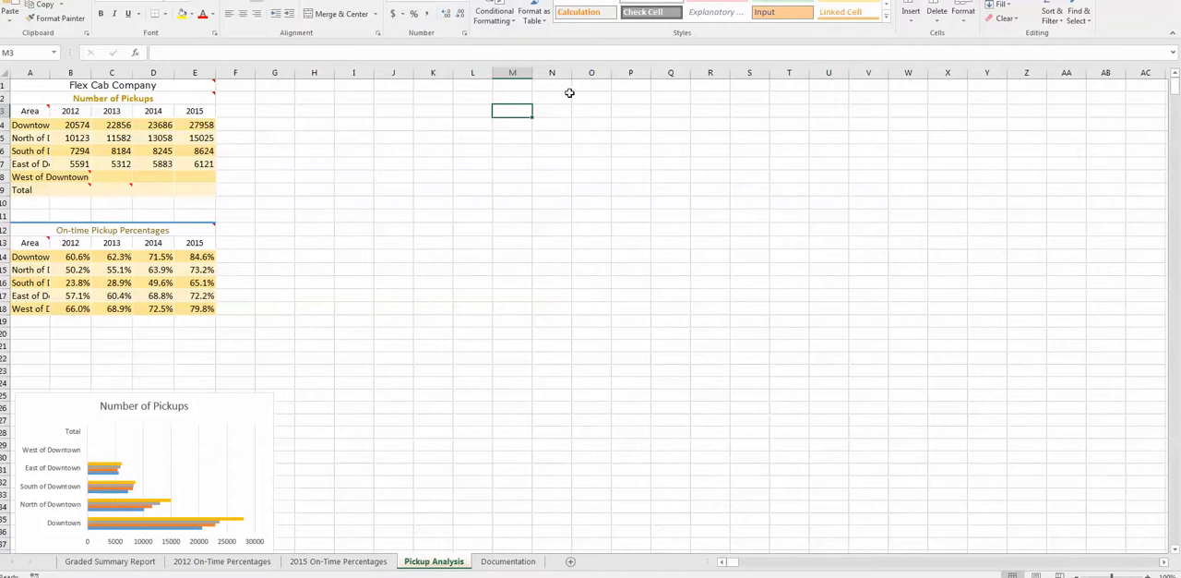